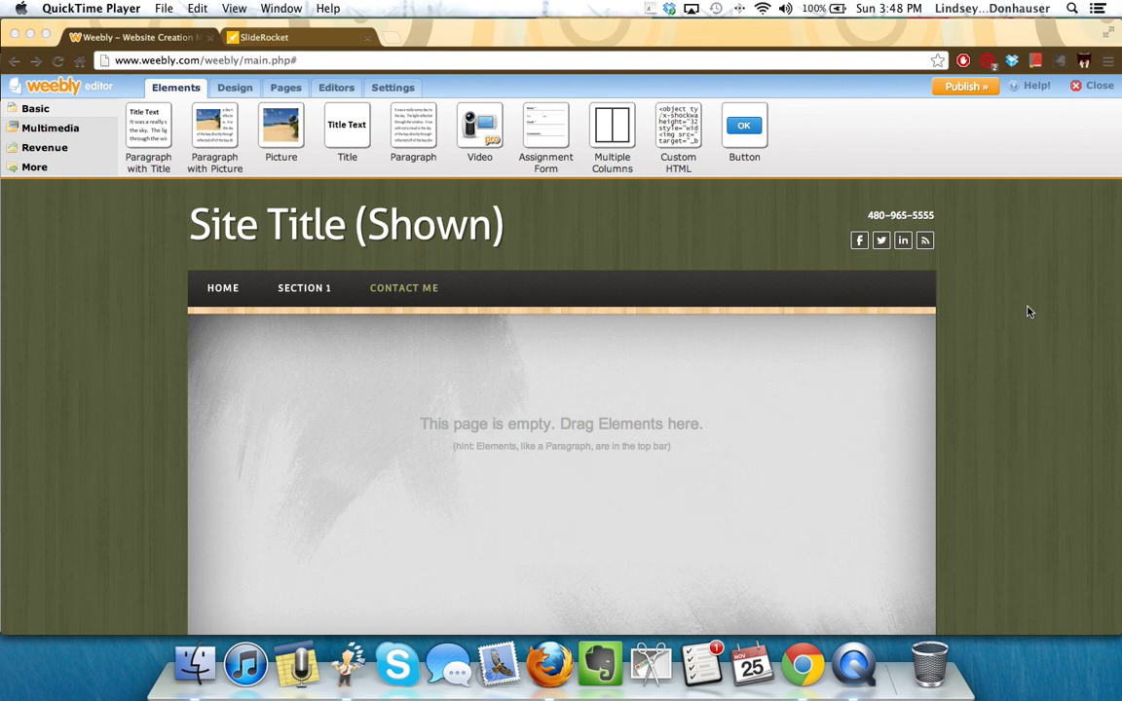
mouse_move(588, 213)
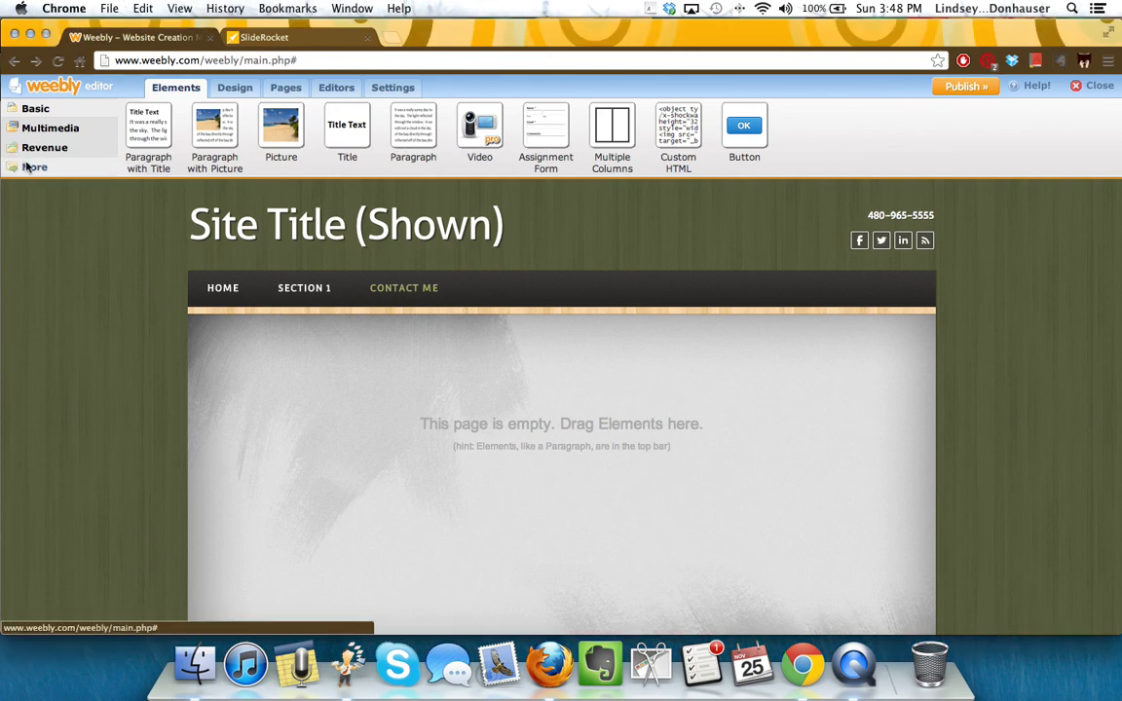
Step: Show the Forms category of page elements from the More section
click(35, 167)
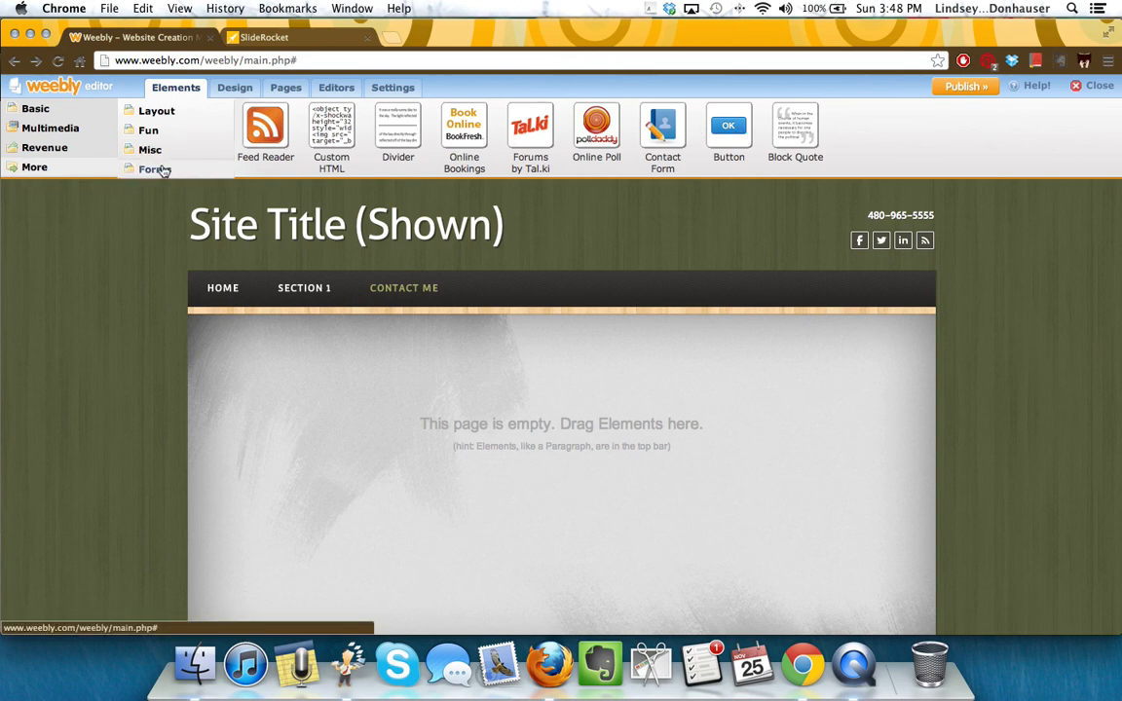
click(156, 168)
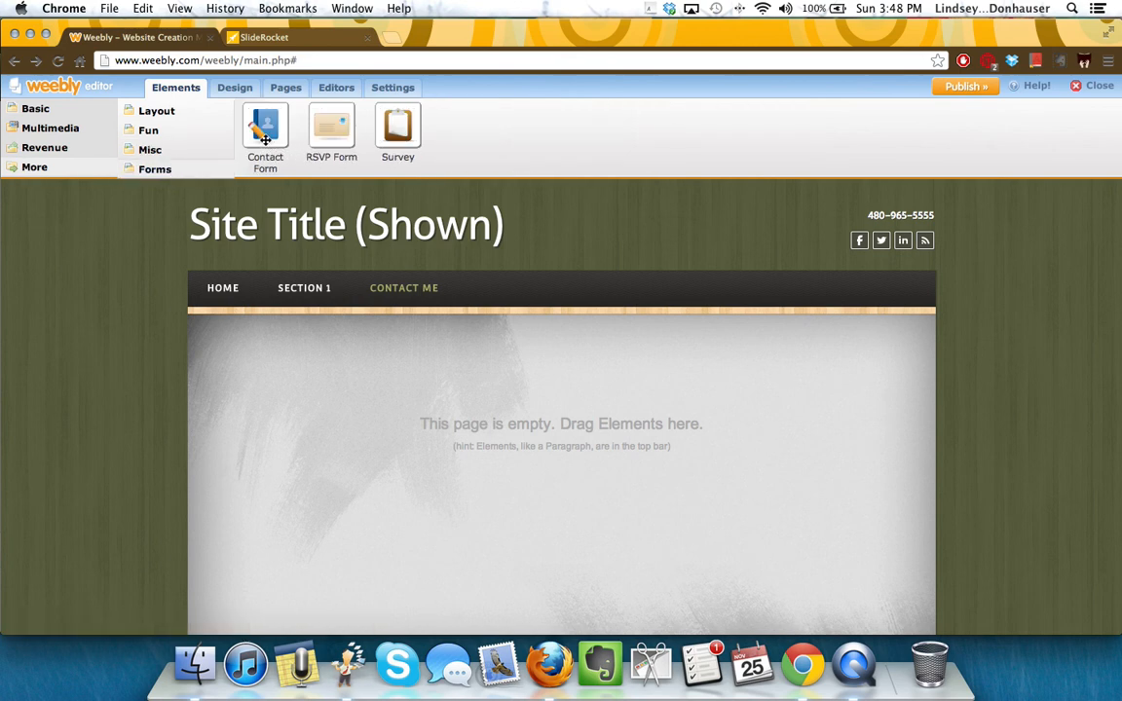
mouse_move(273, 140)
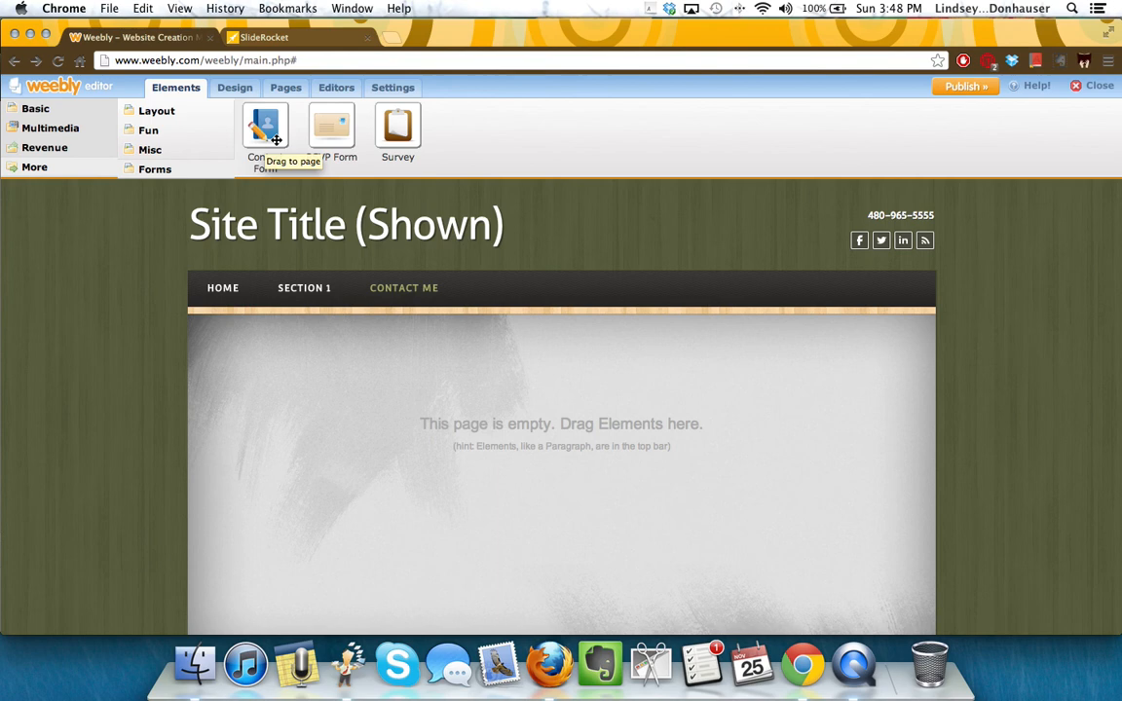
Step: Drop a Contact Form element onto the empty page and review its fields
drag(265, 136, 272, 390)
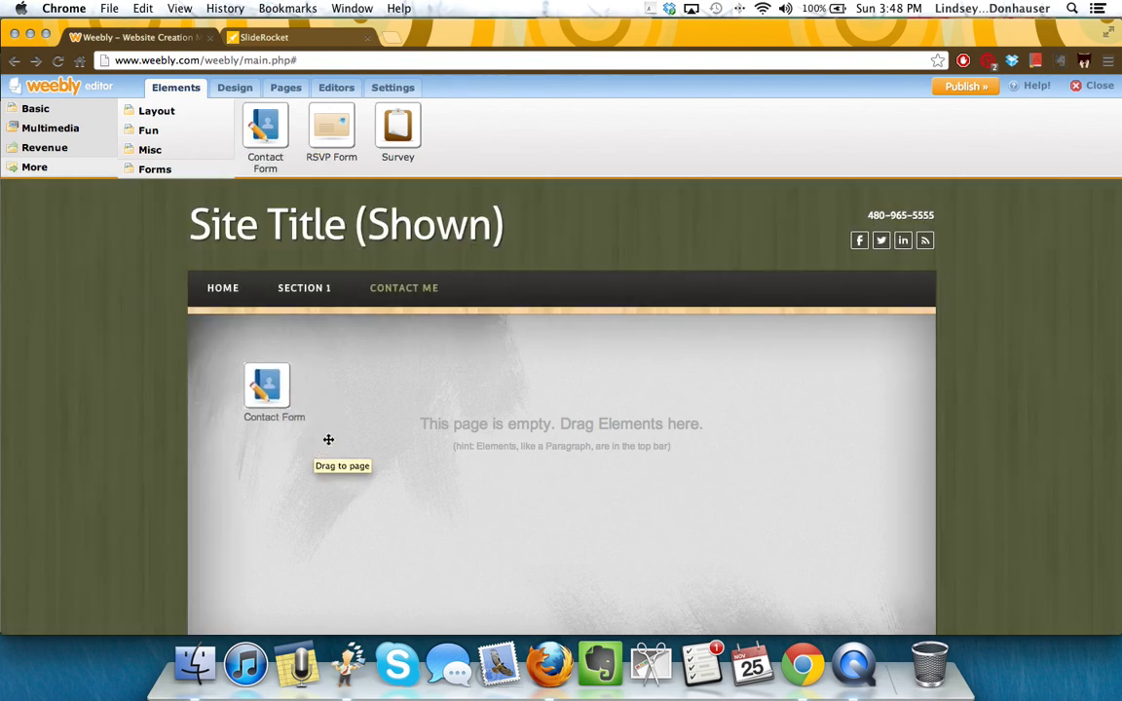
drag(265, 385, 561, 438)
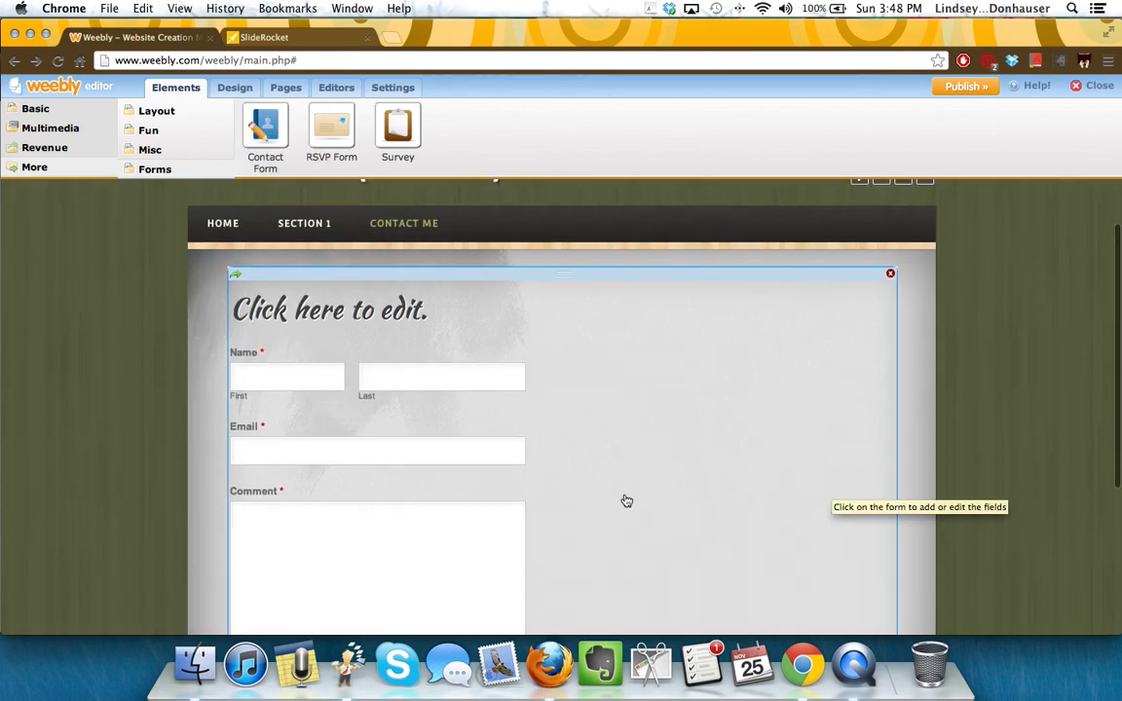
scroll(down, 3)
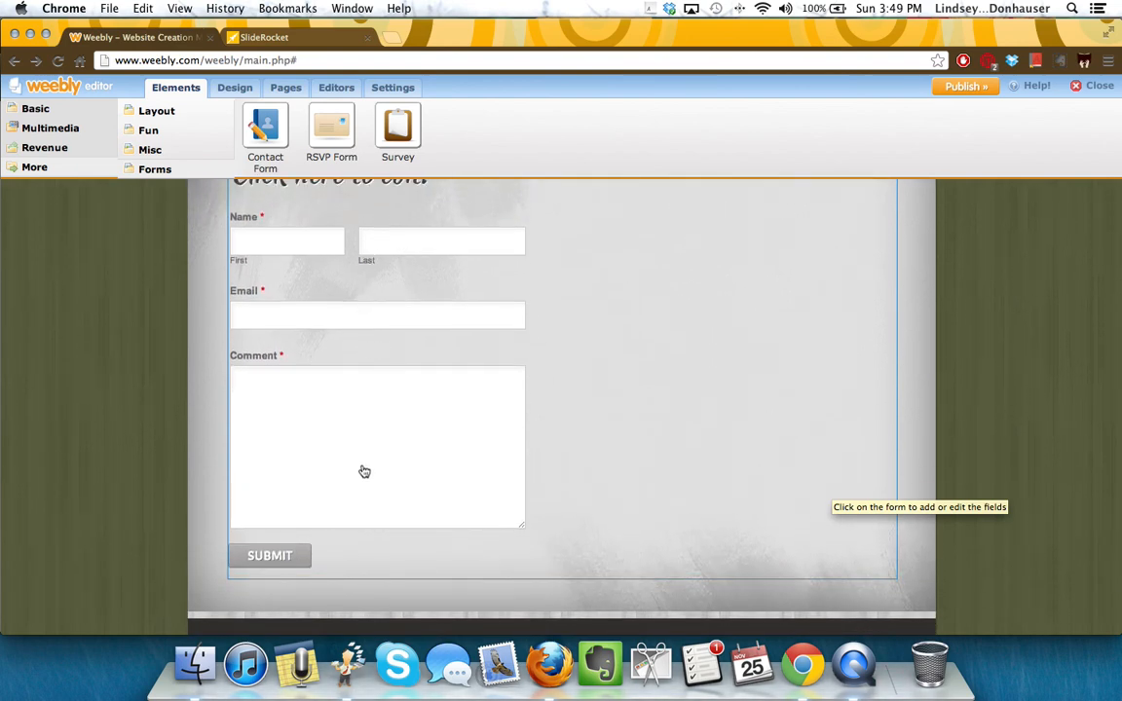
scroll(up, 3)
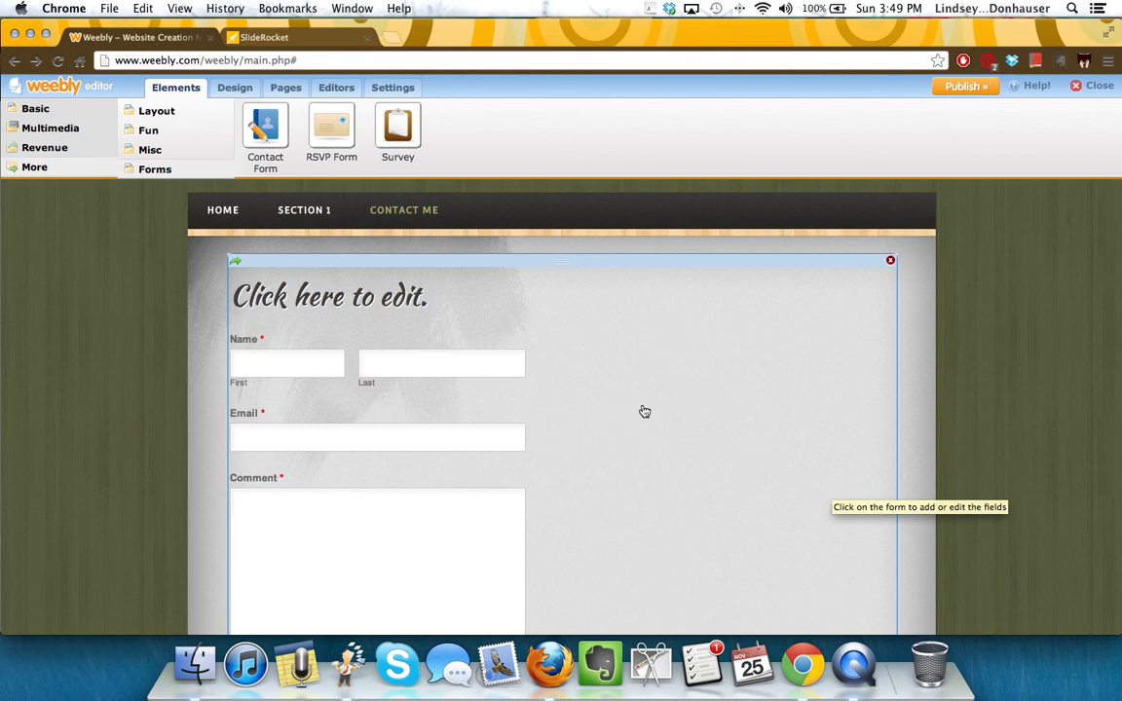
mouse_move(654, 409)
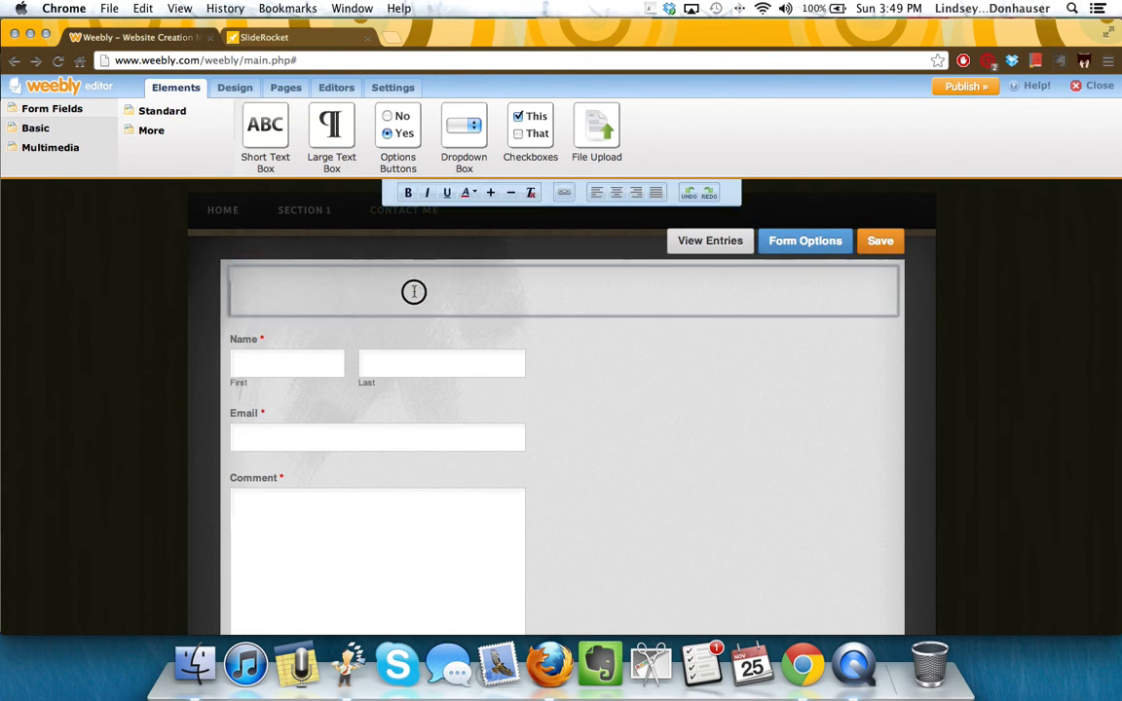
Step: Enter the heading 'Contact me...' and keep the Name field when prompted to delete it
text(Contact me...)
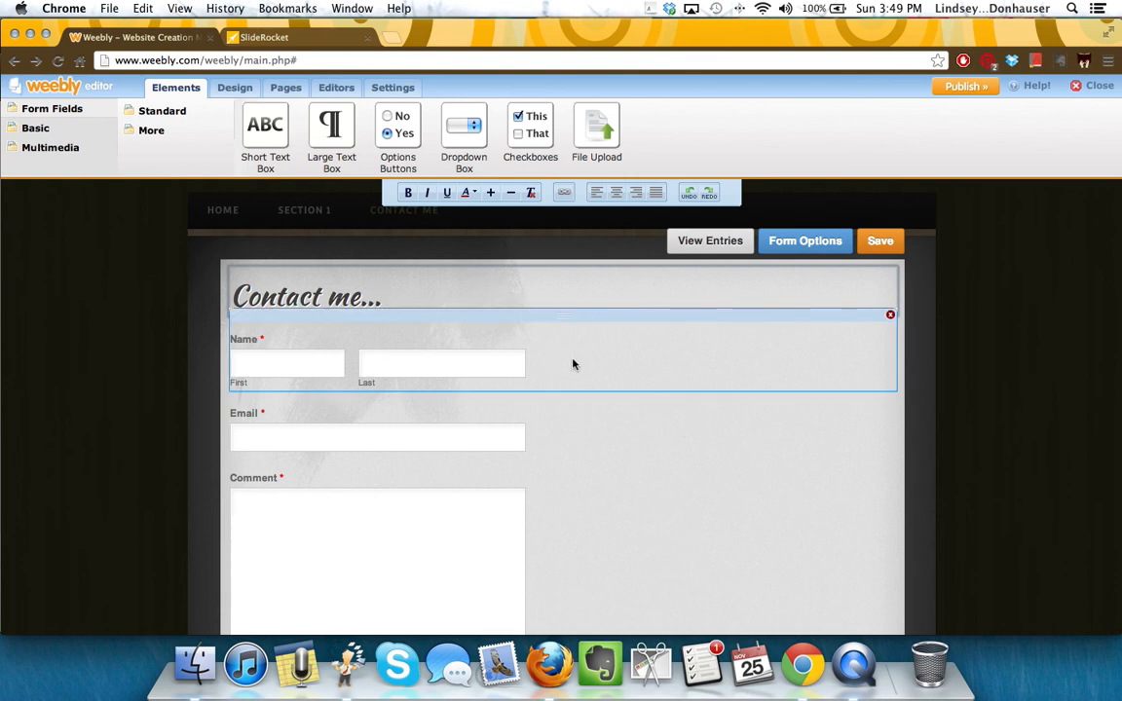
click(378, 436)
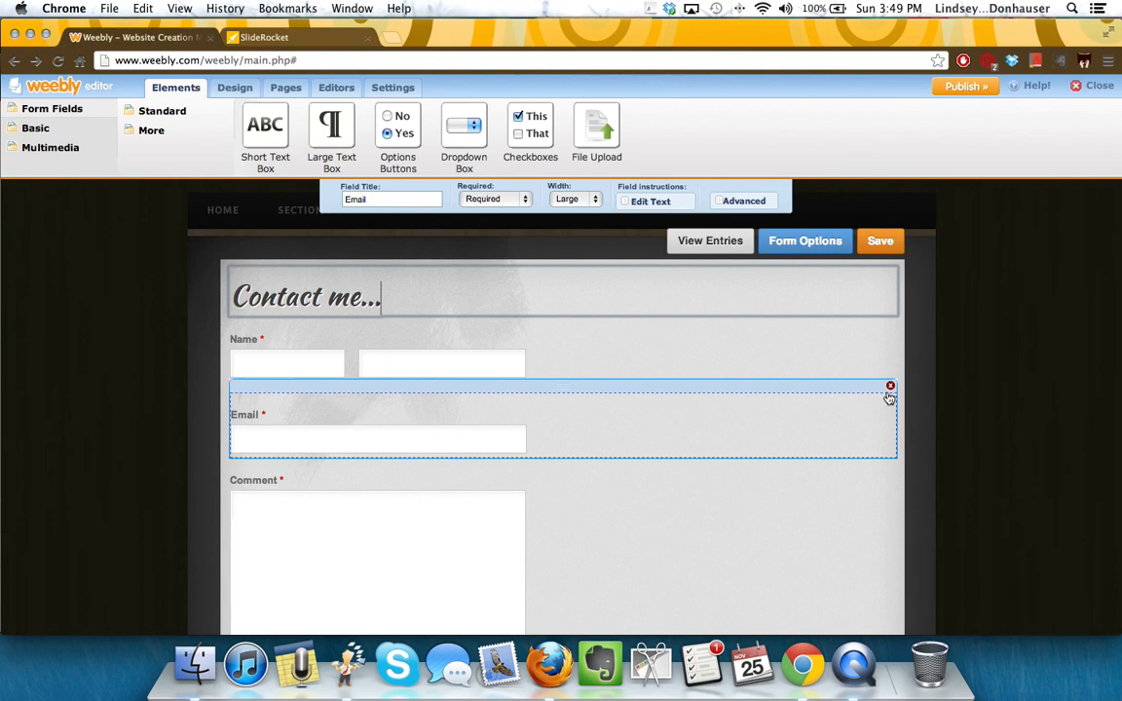
mouse_move(923, 401)
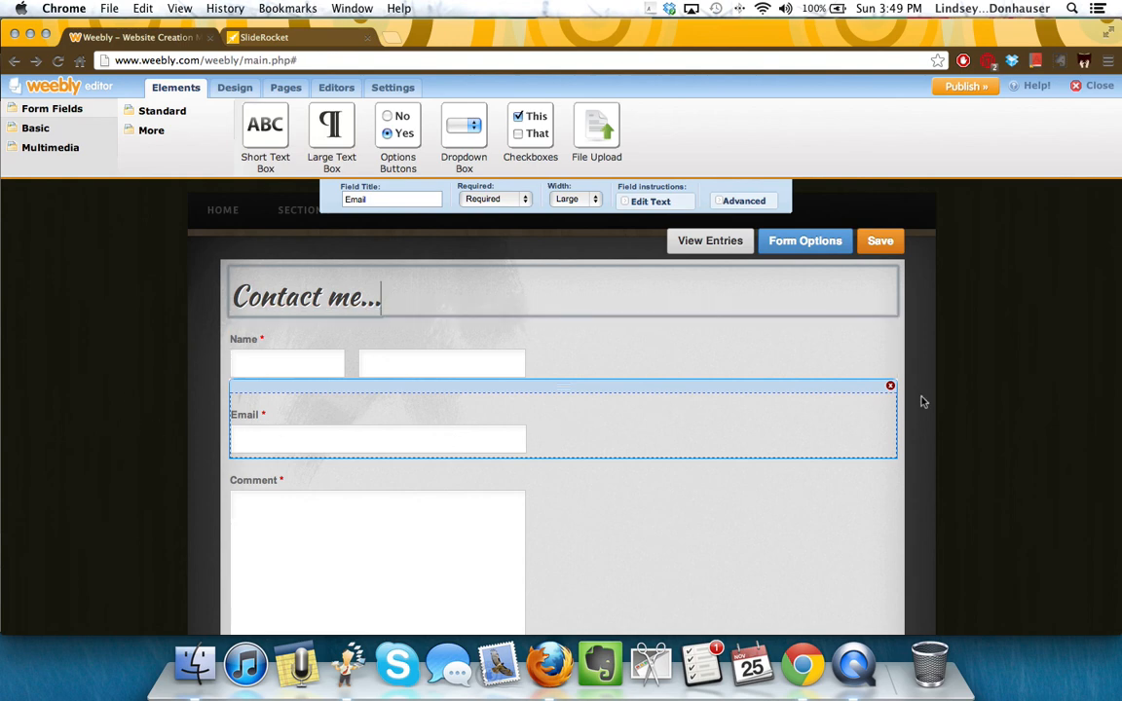
click(890, 385)
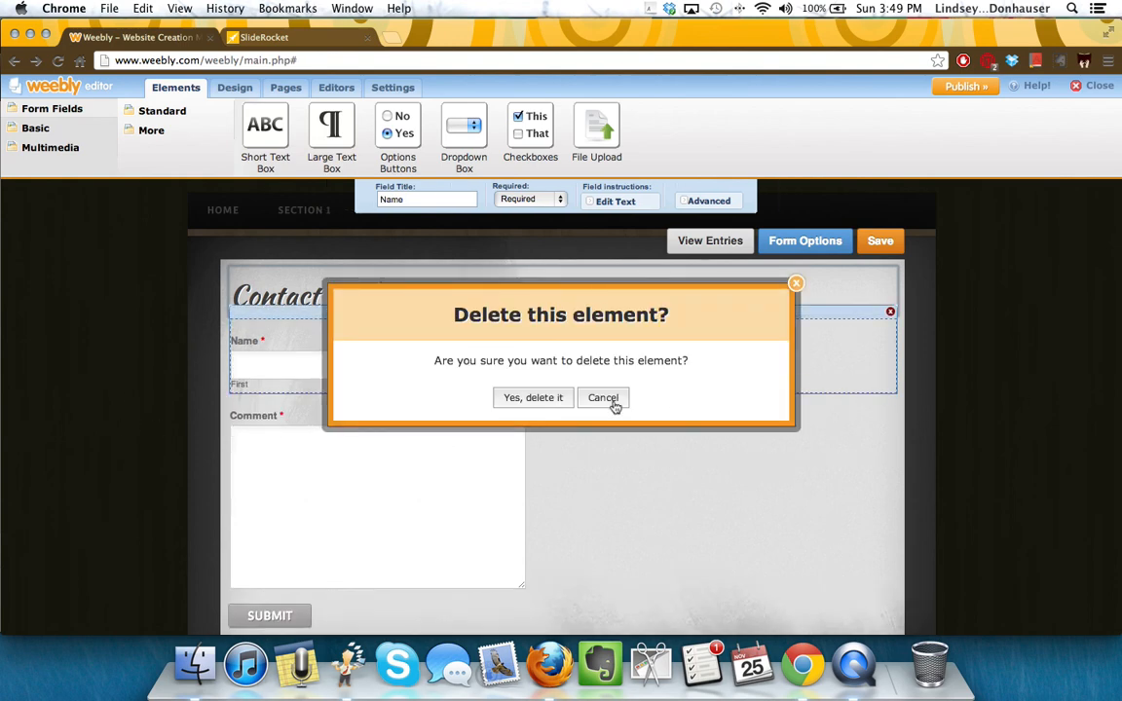
click(603, 398)
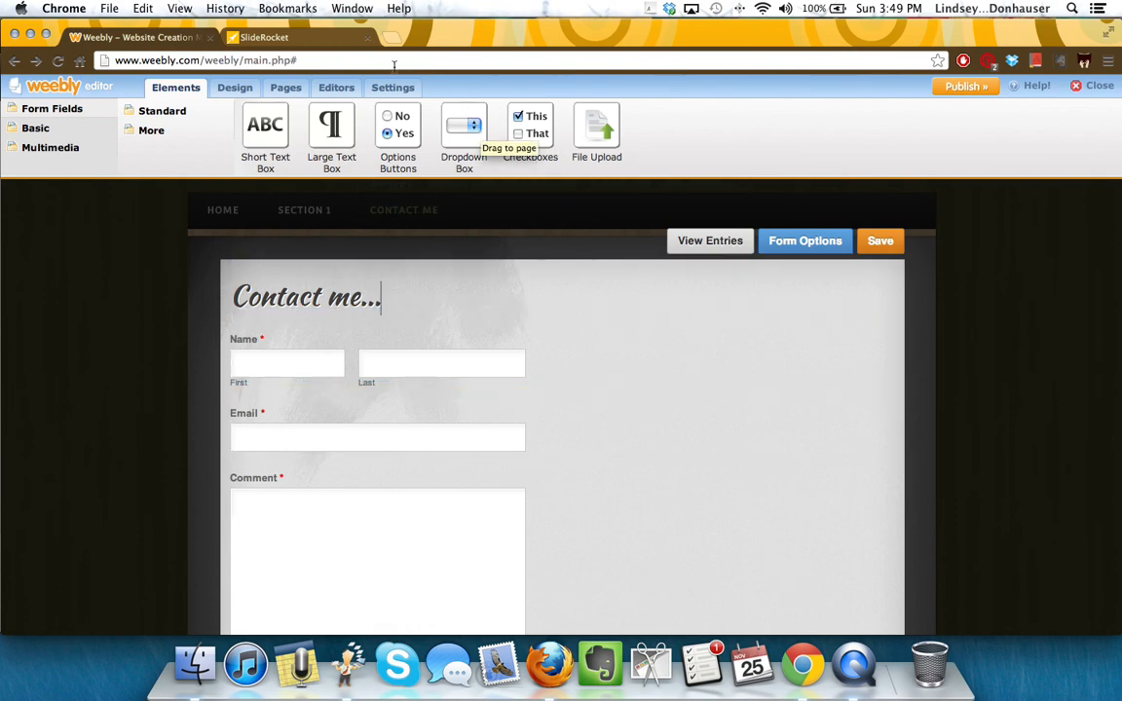
Step: Add an Options Buttons question titled 'Did you like my ePortfolio?' below Email
drag(397, 127, 368, 477)
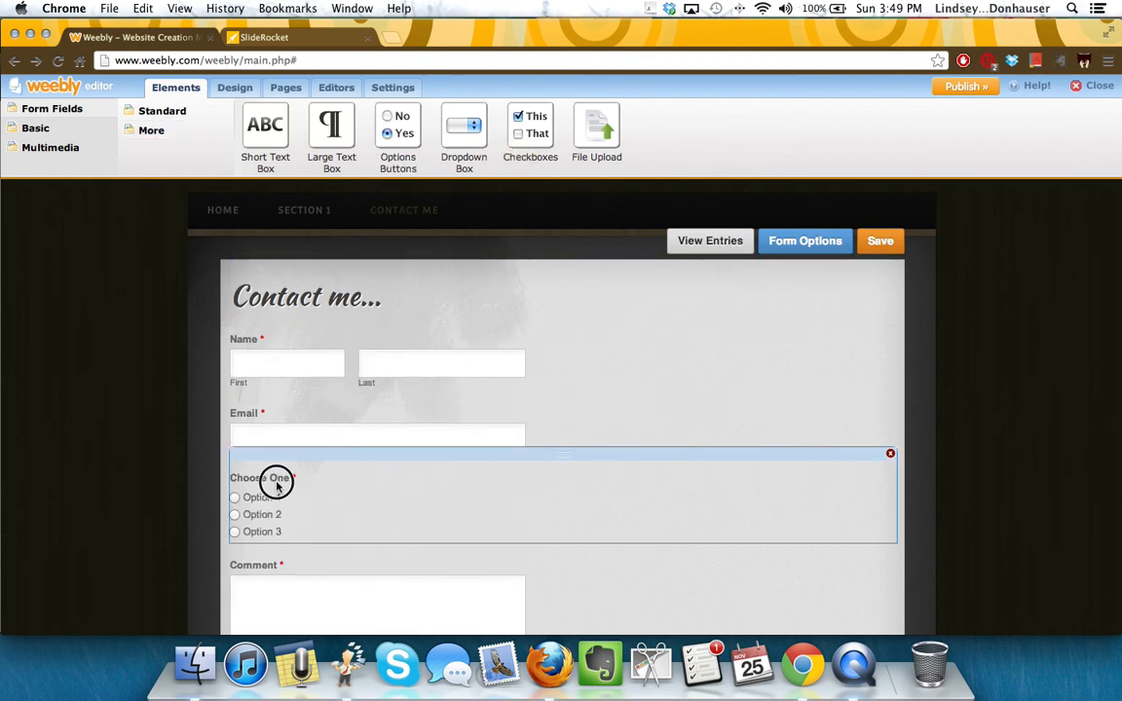
click(276, 483)
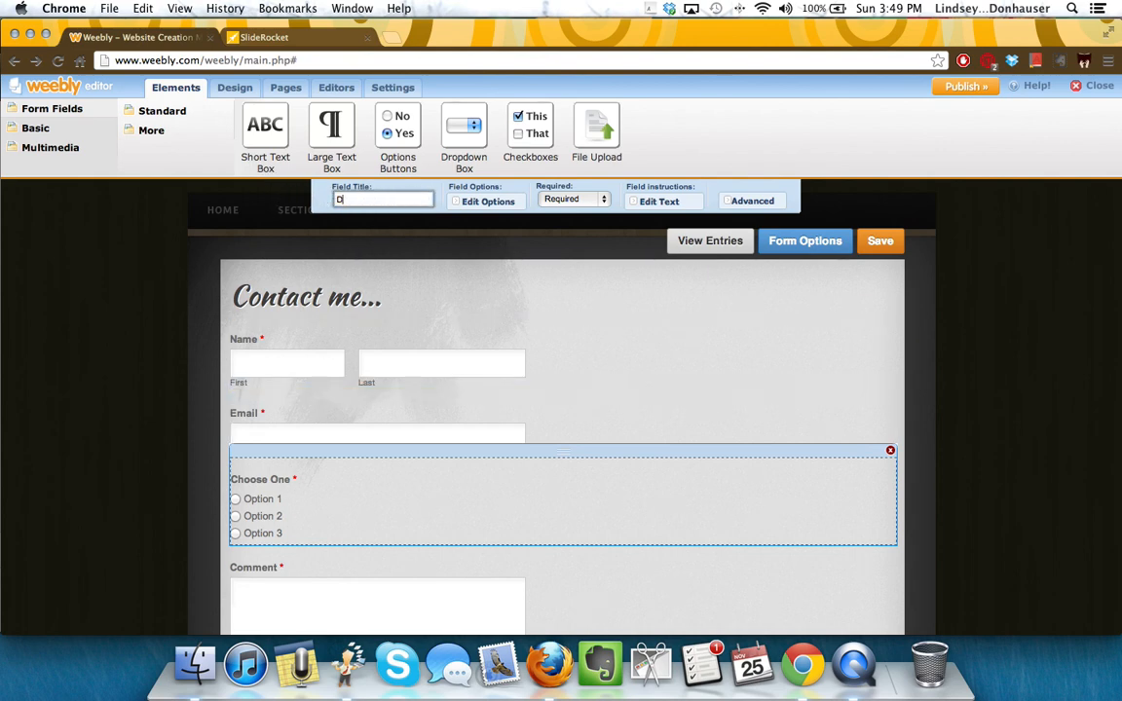
text(Did you like my)
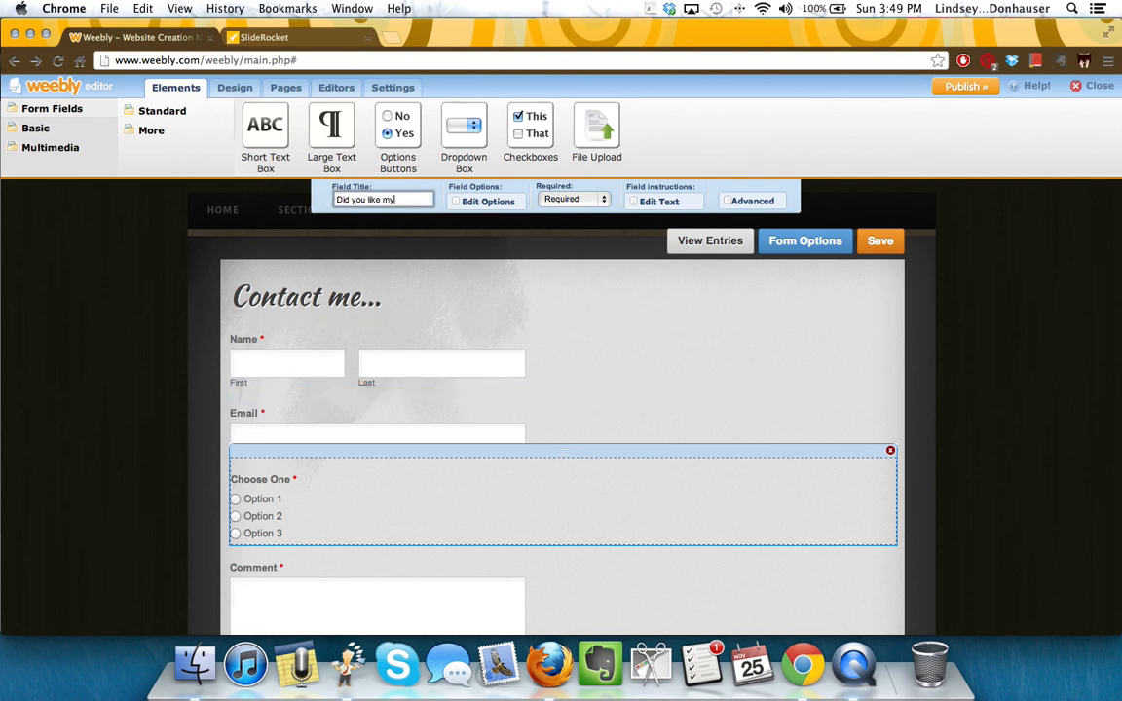
text(ePortfolio?)
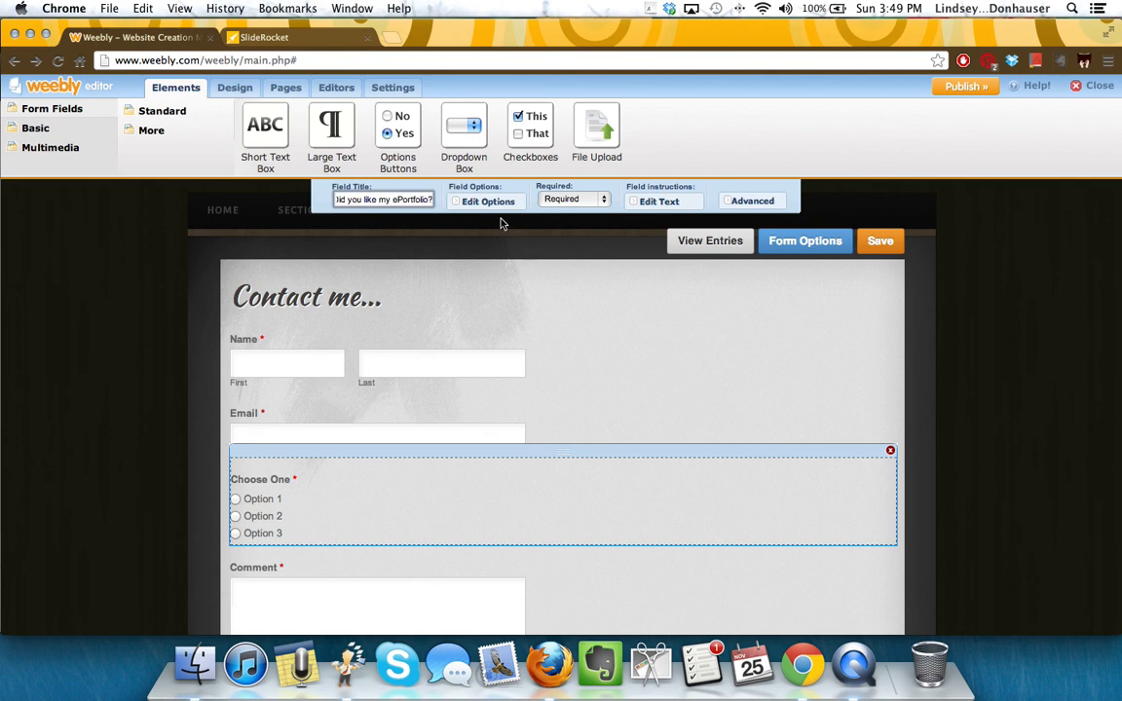
Step: Trim the answer choices to Yes and No and make the question required
click(487, 201)
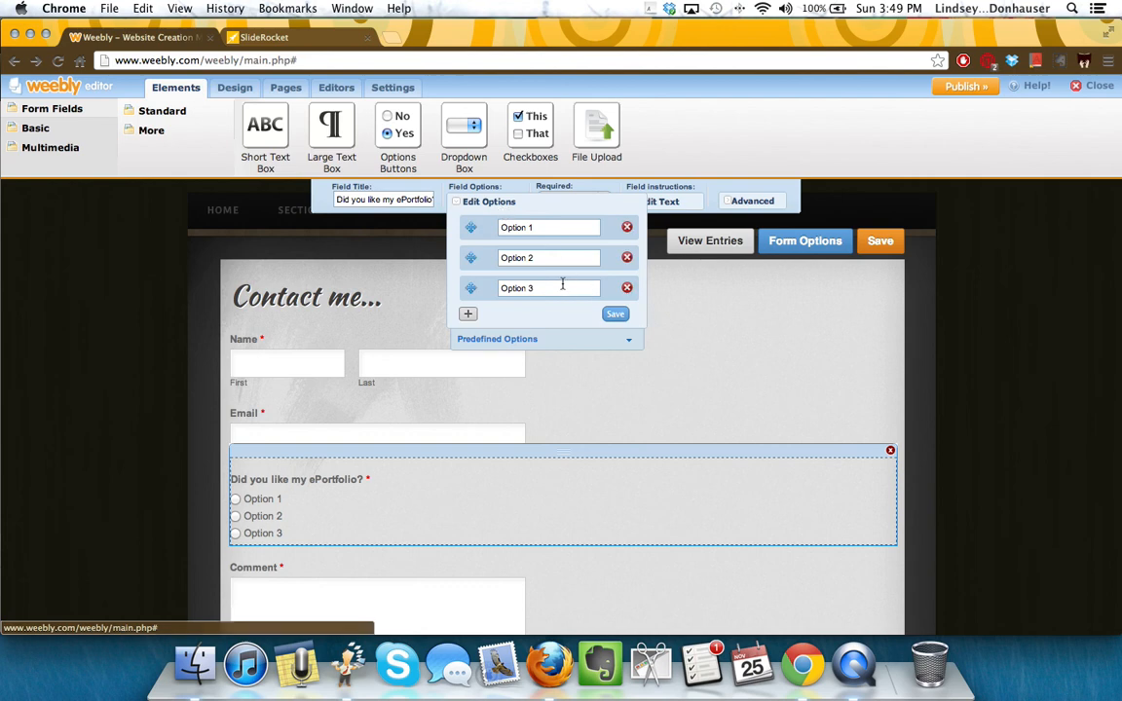
click(627, 289)
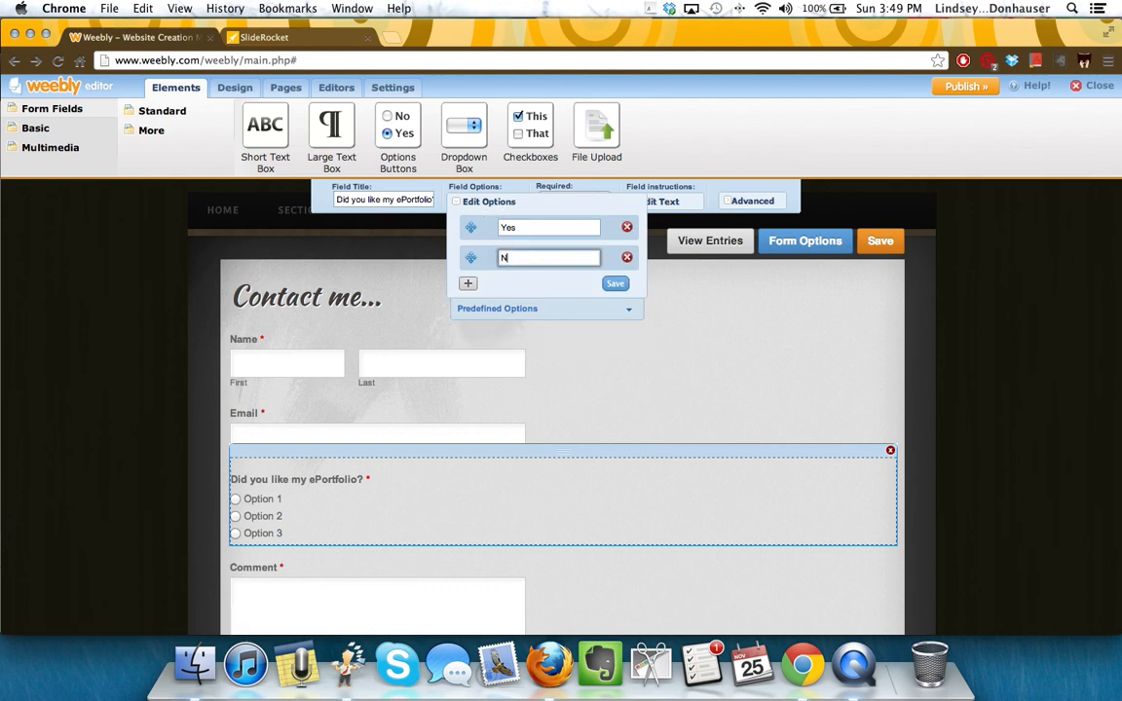
click(616, 285)
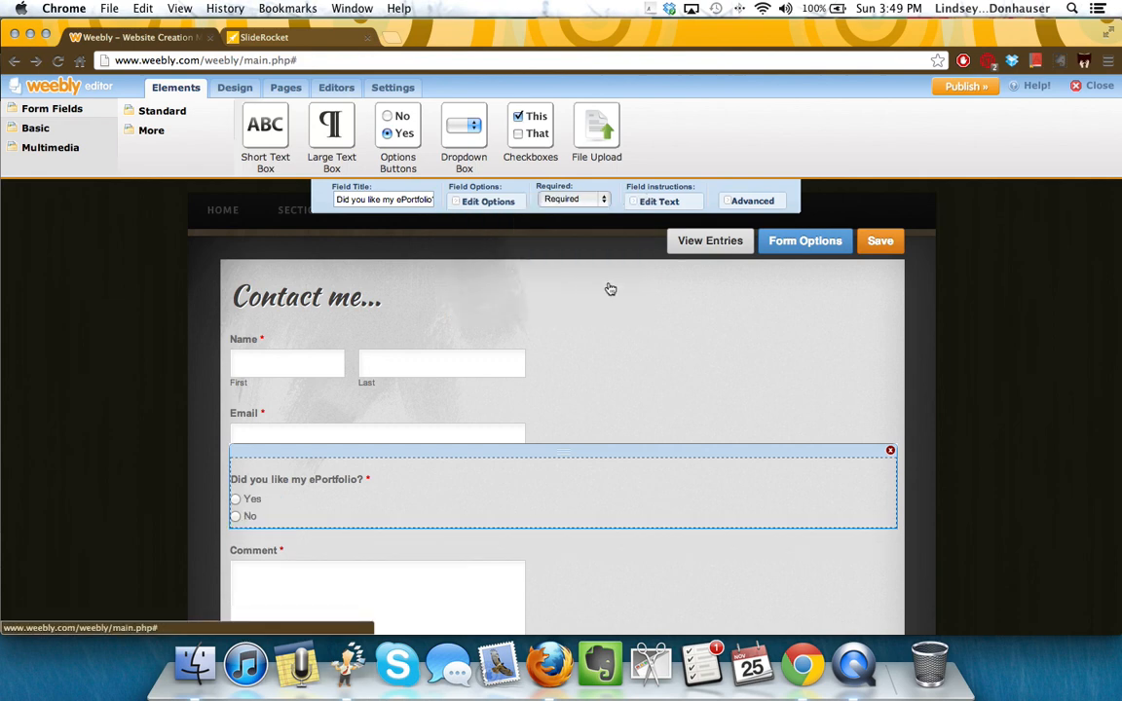
mouse_move(508, 150)
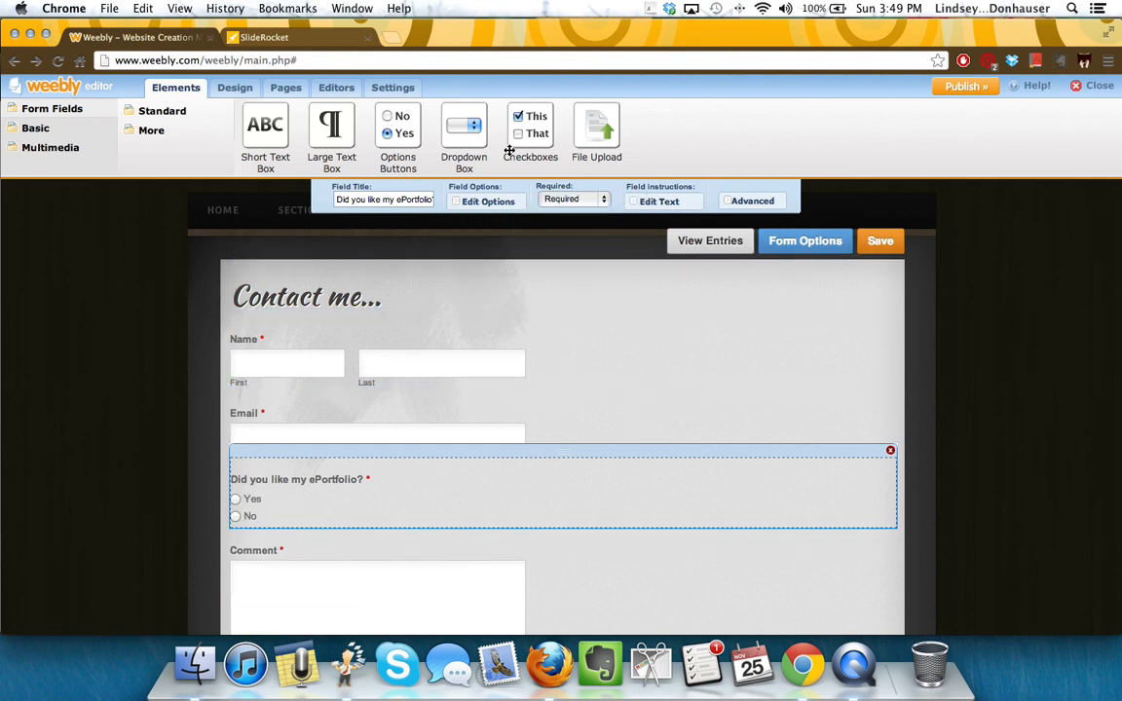
click(804, 241)
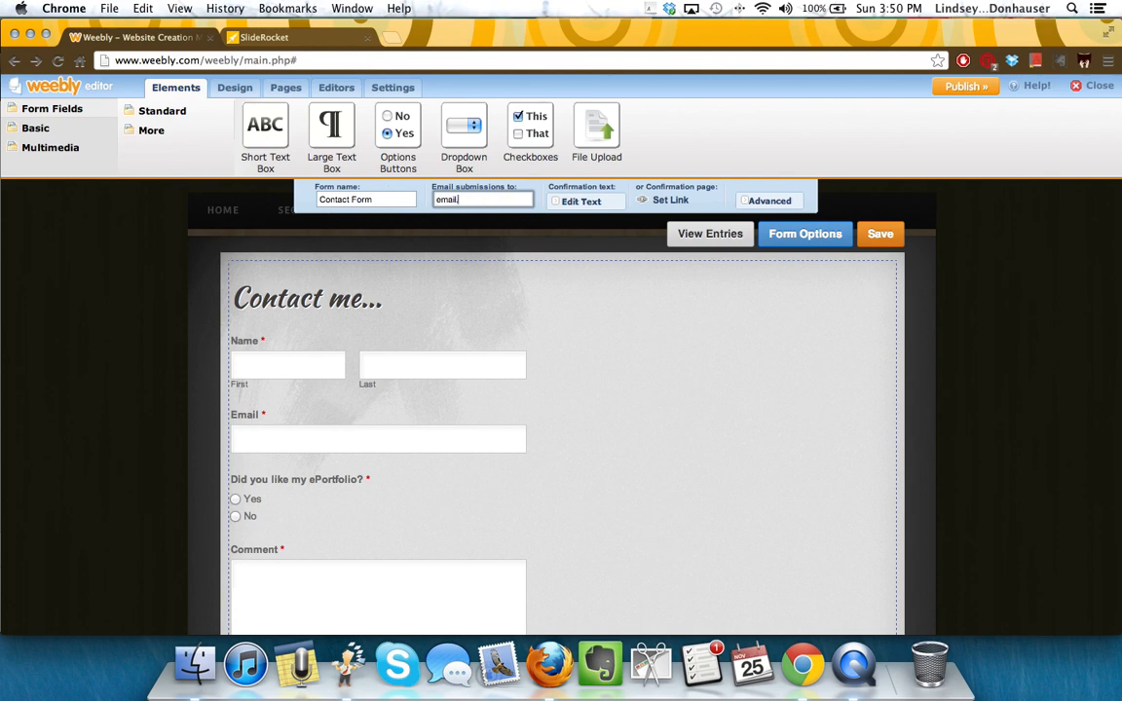
text(@a)
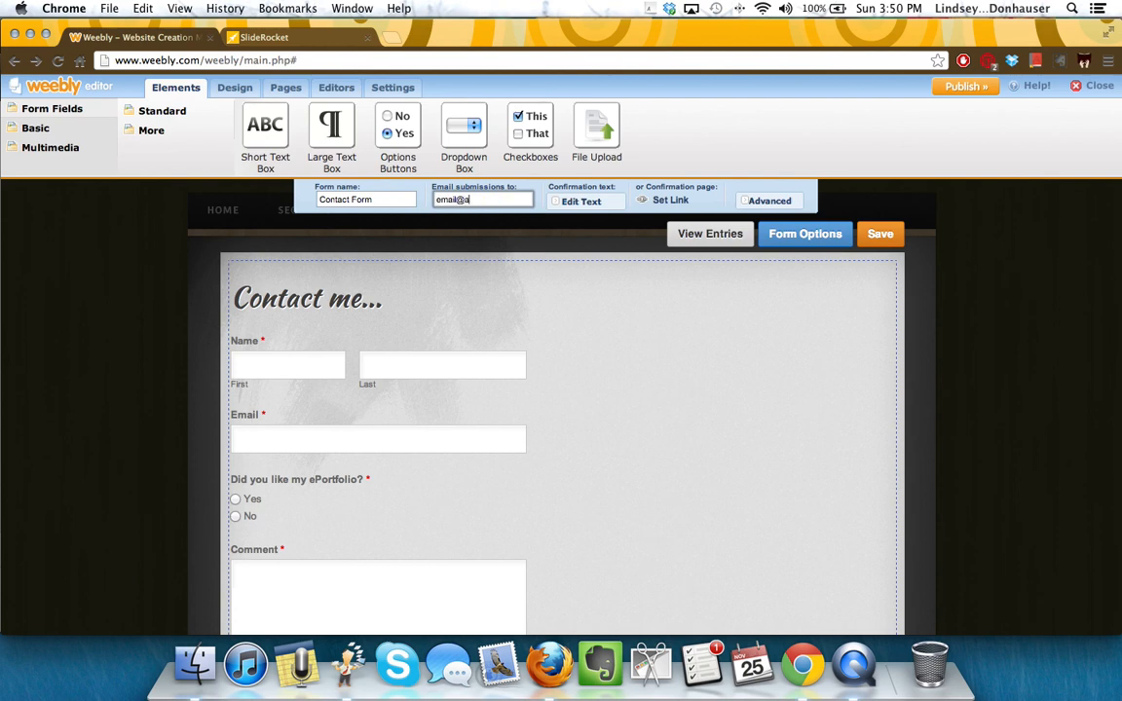
text(gmail.com)
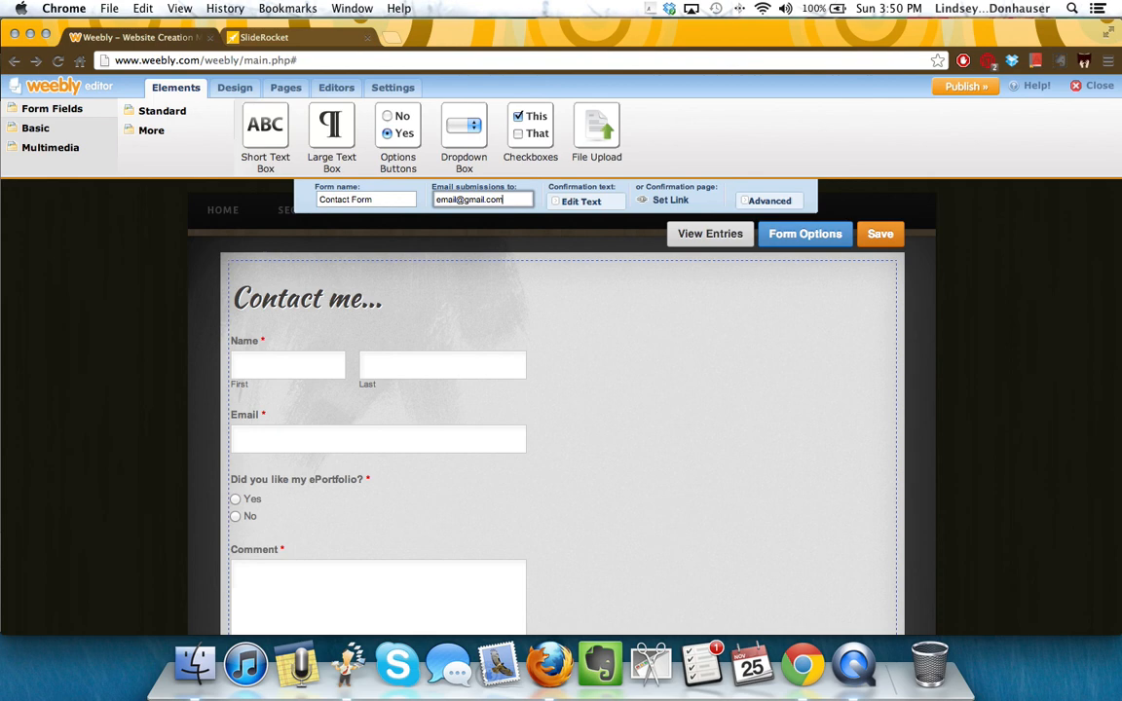
mouse_move(615, 203)
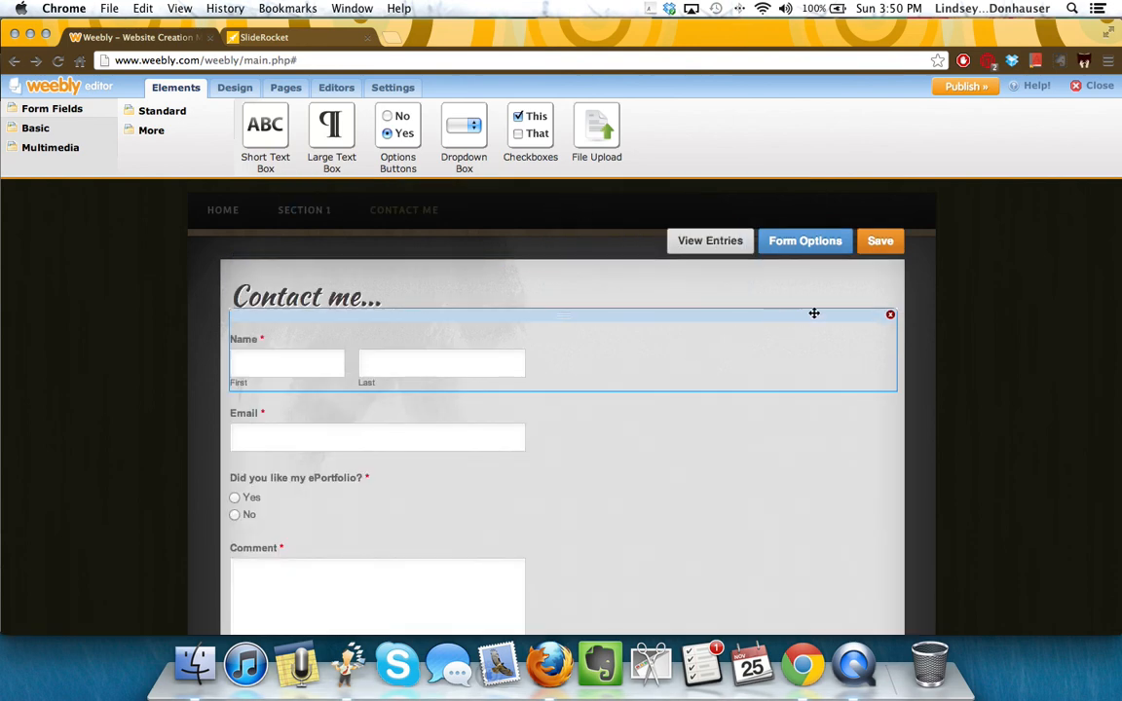
click(805, 241)
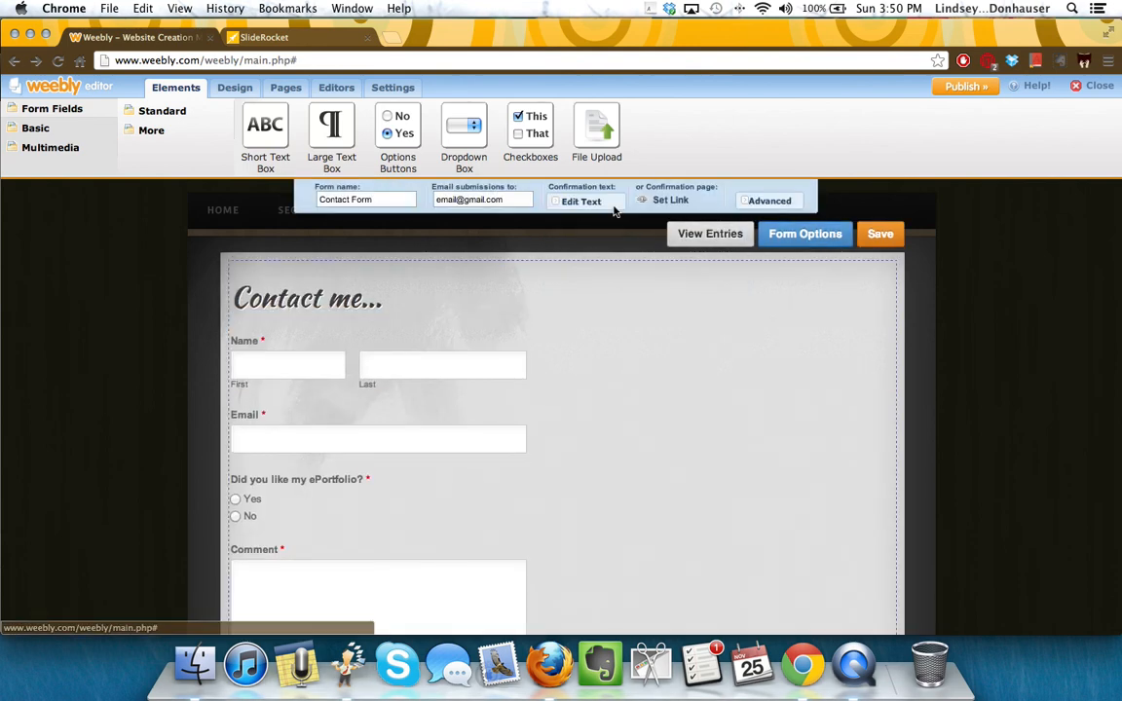
click(580, 201)
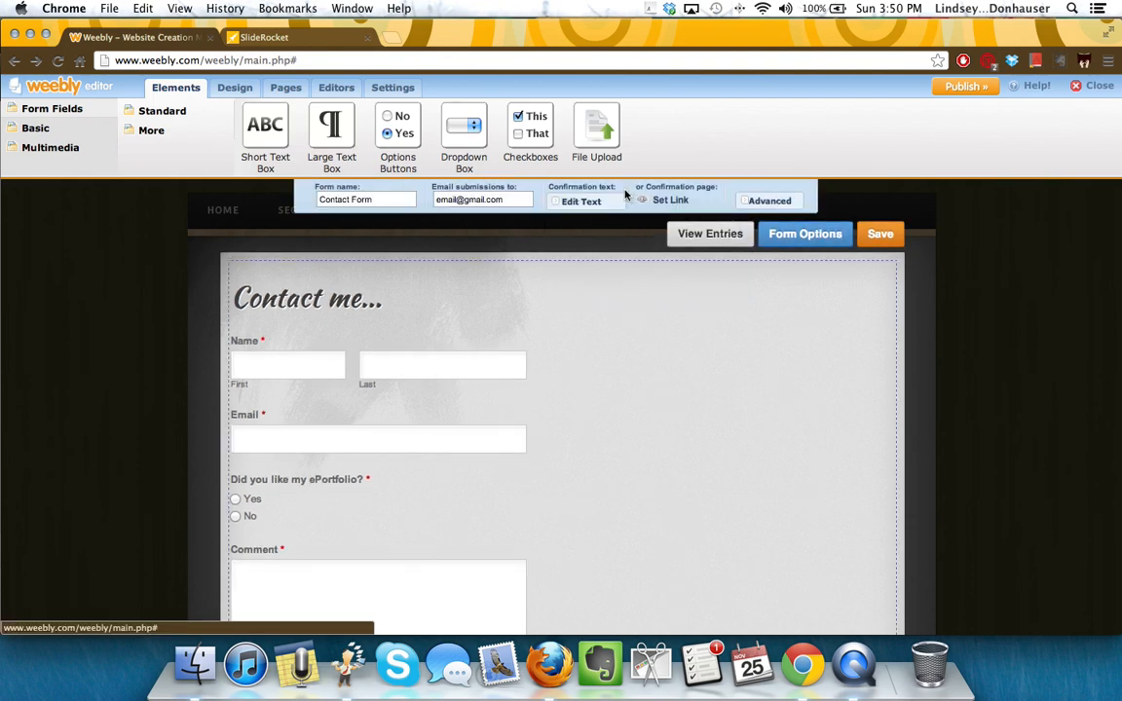
click(670, 199)
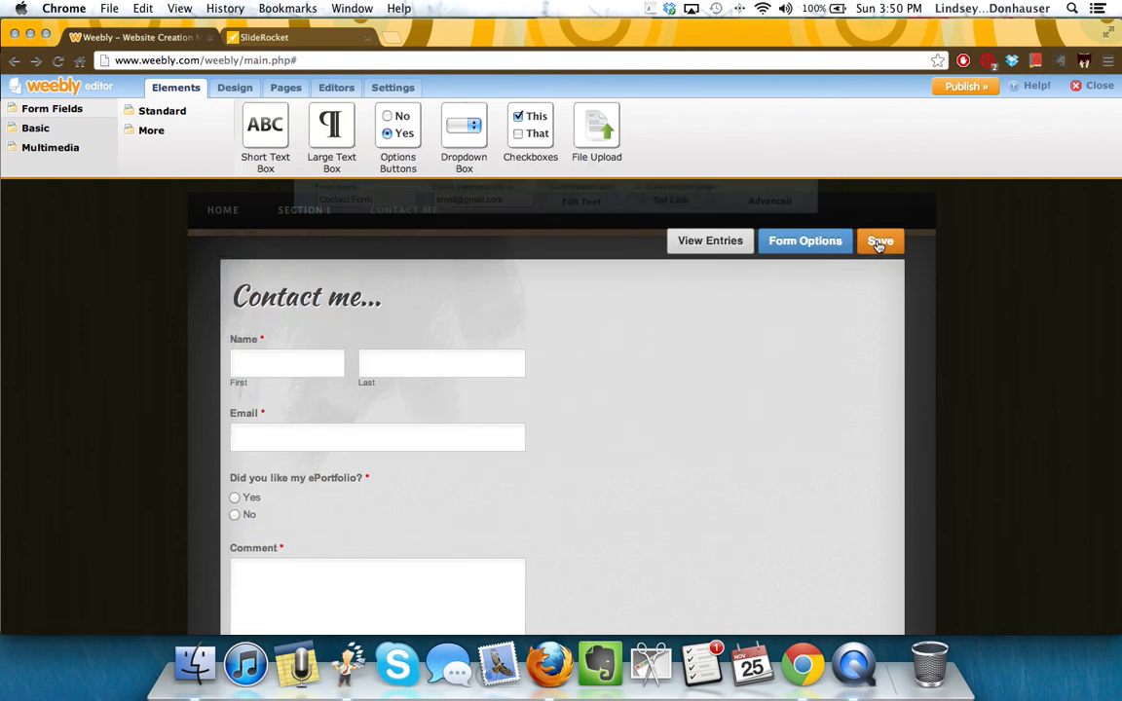
click(879, 242)
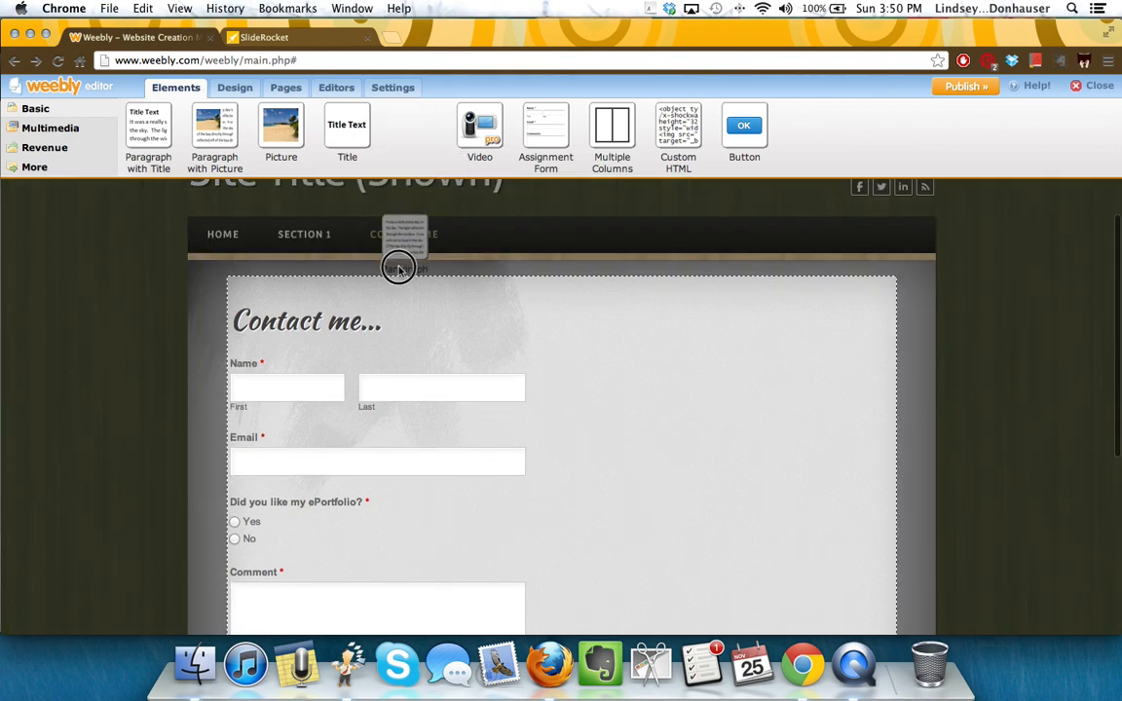
click(397, 269)
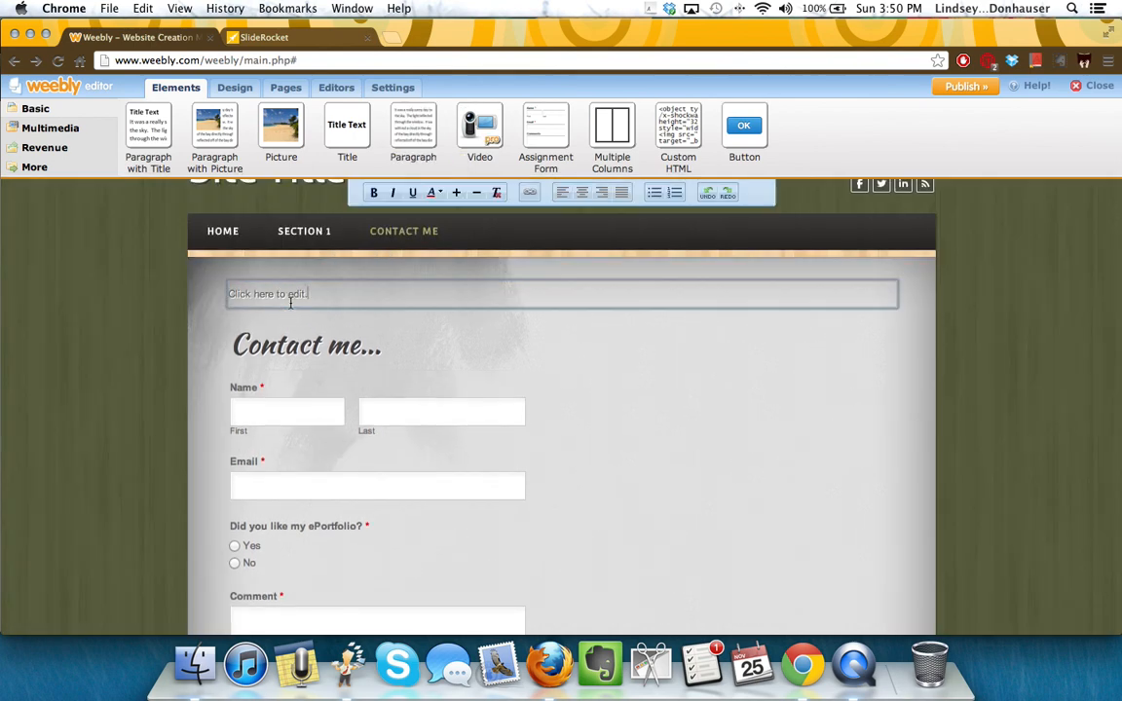
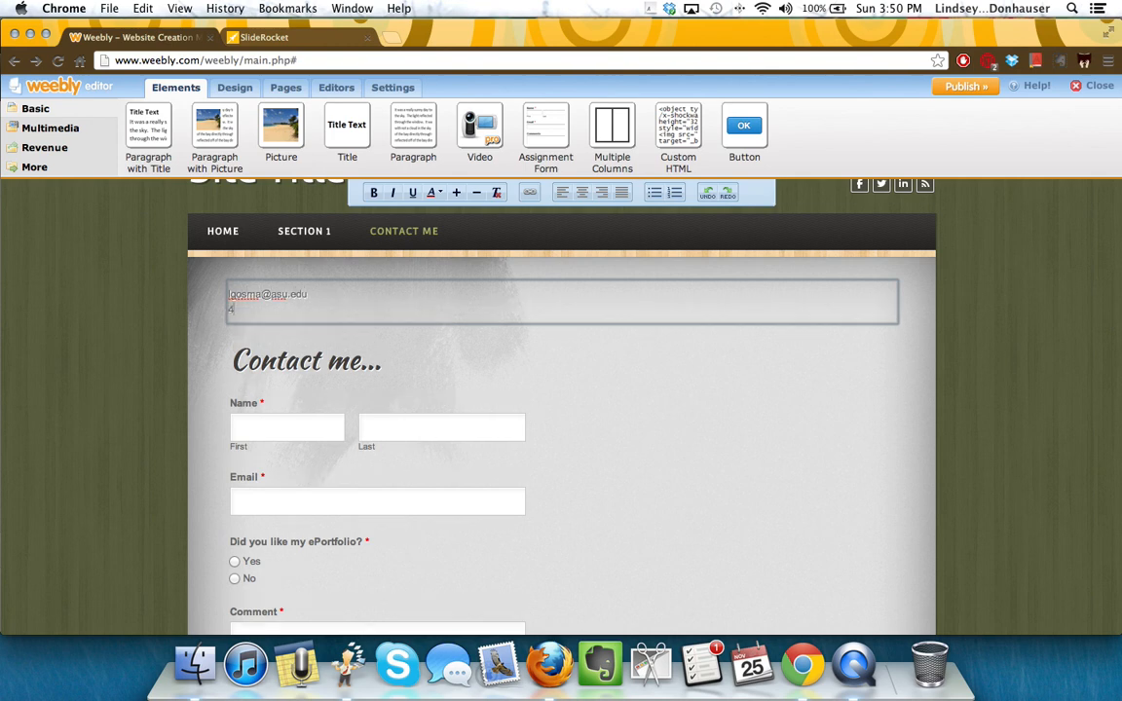
text(80-9)
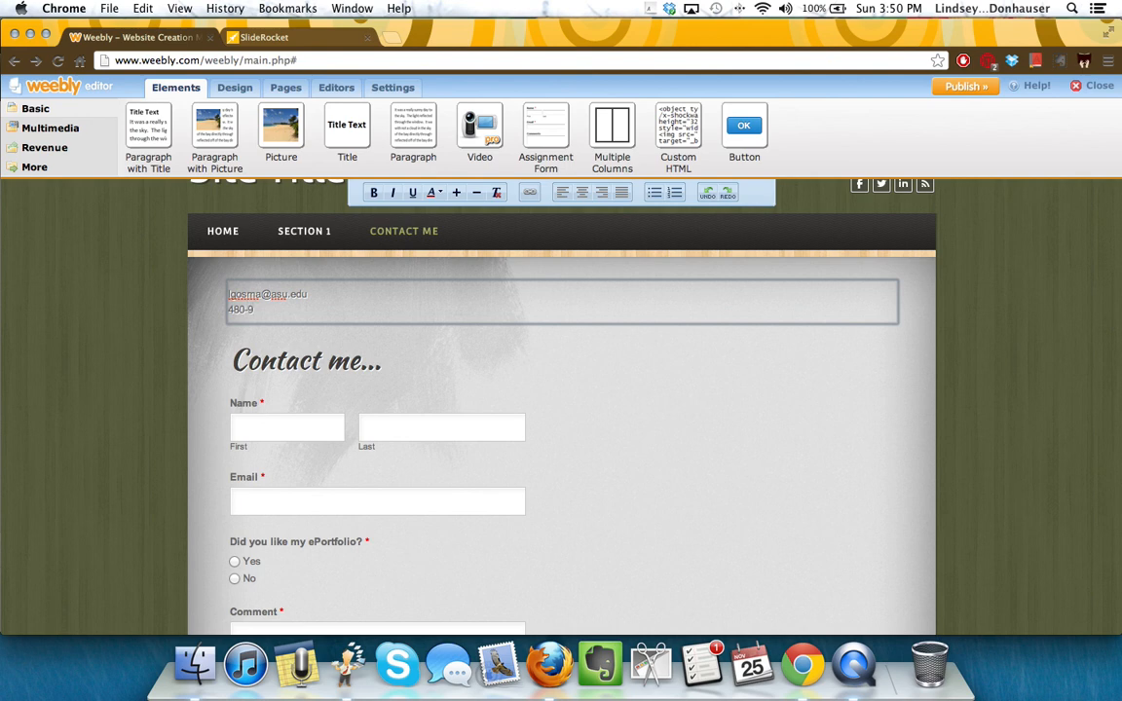
text(65)
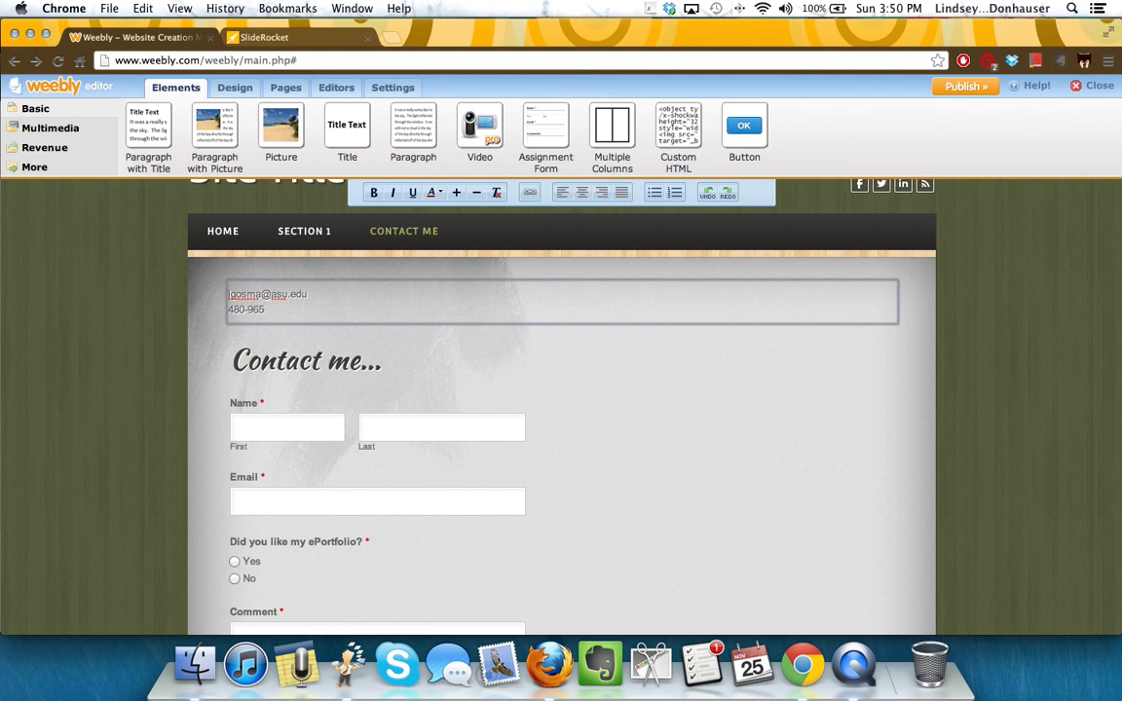
text(-1234)
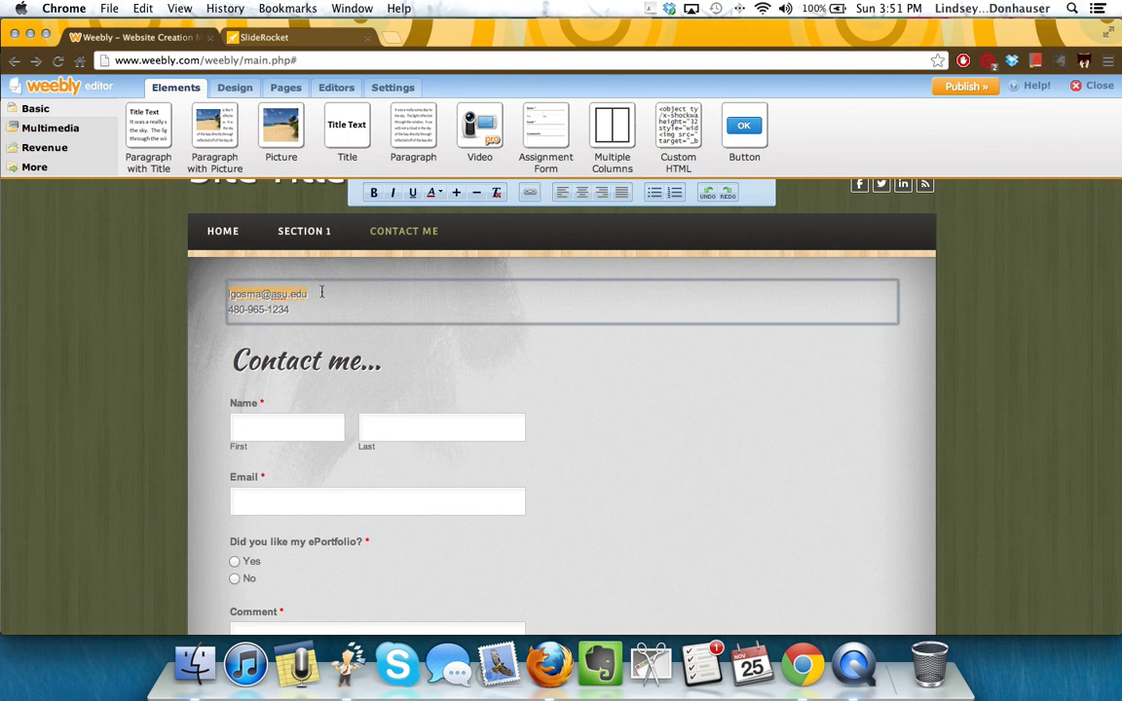
click(530, 193)
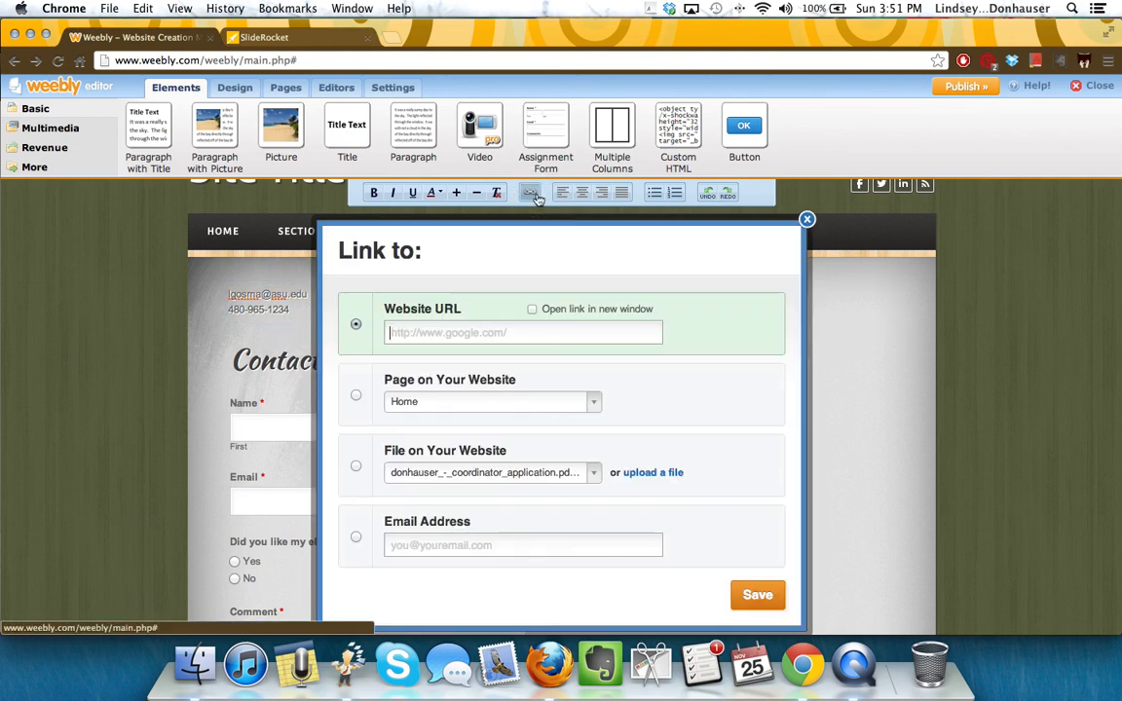
click(354, 538)
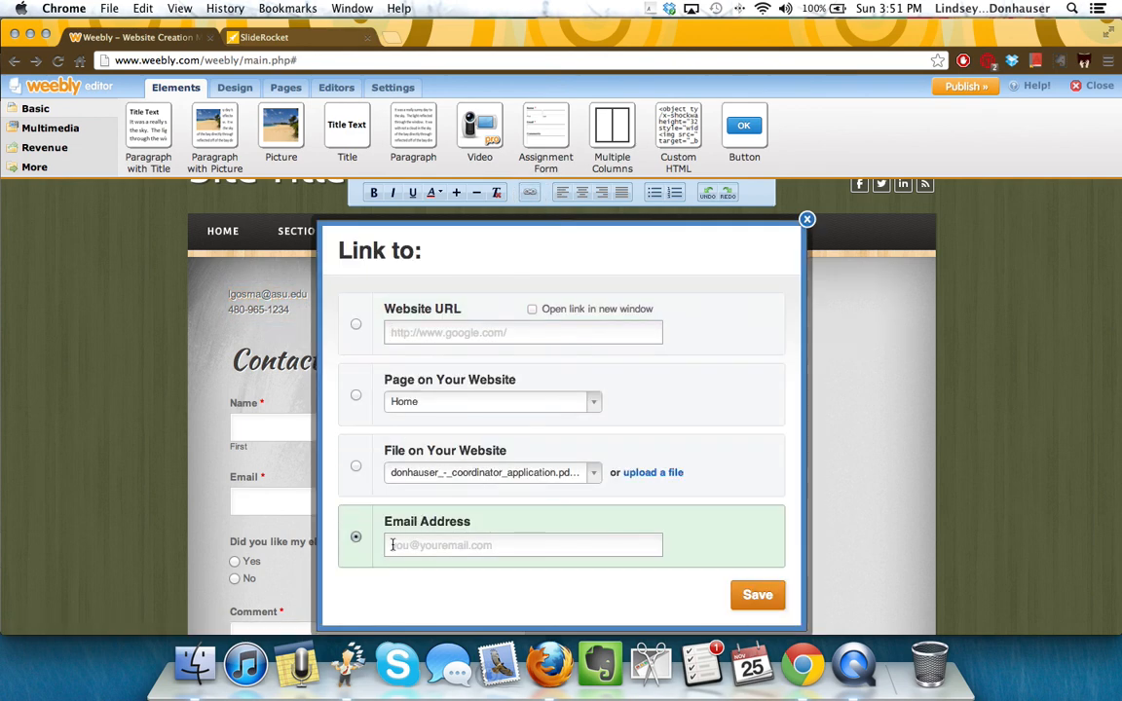
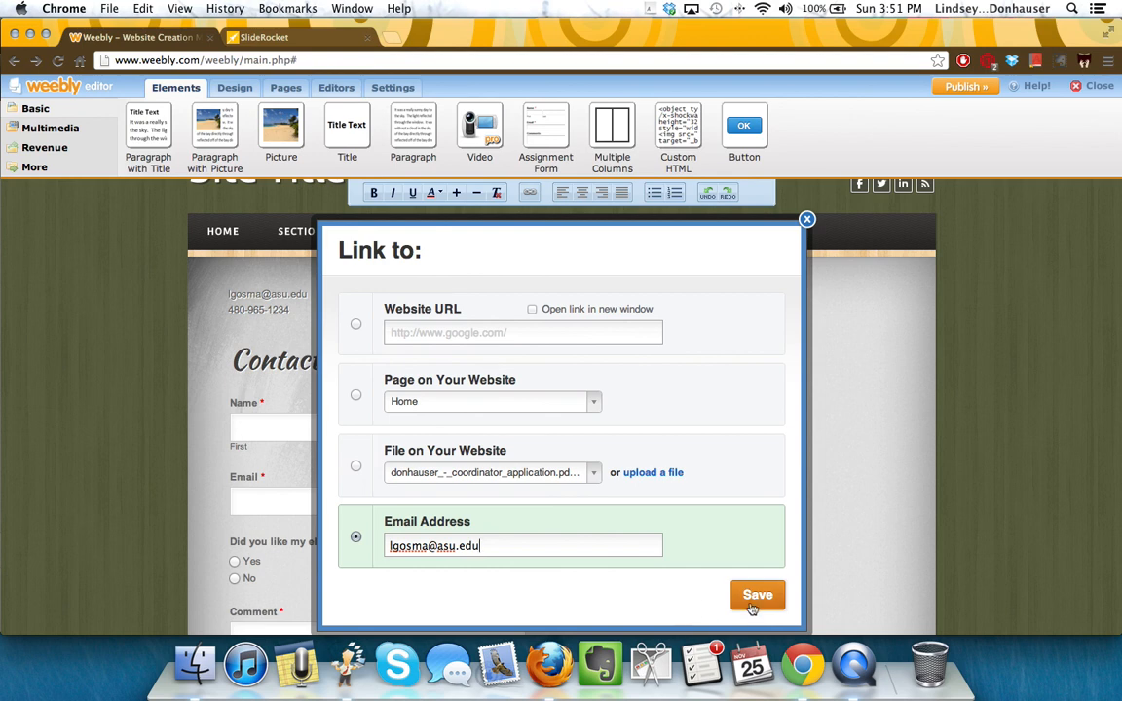
click(755, 595)
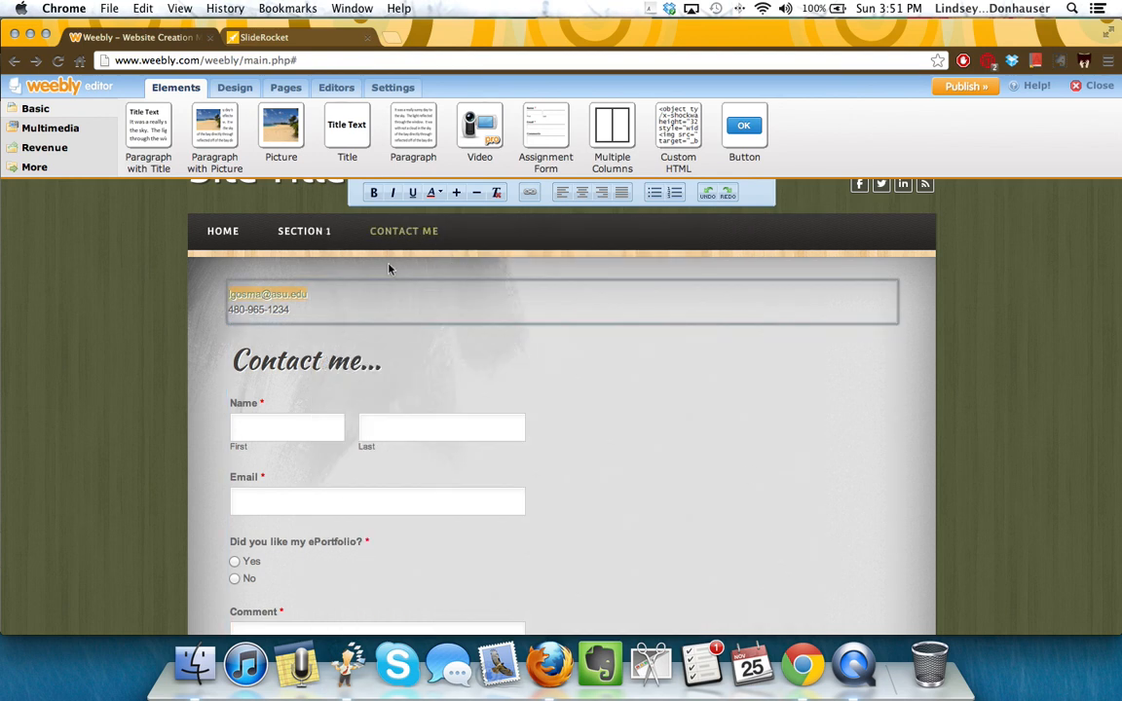